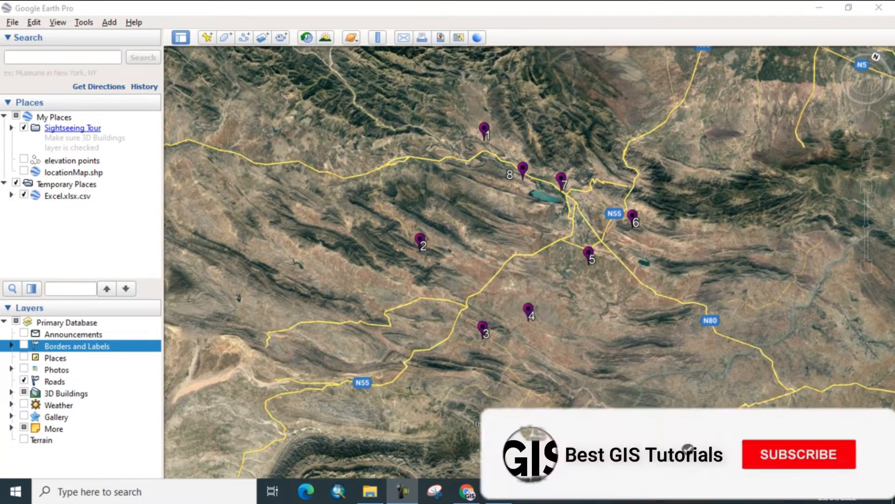
# Open Excel.xlsx listing eight stations' latitude and longitude, then return to Google Earth
pyautogui.click(799, 454)
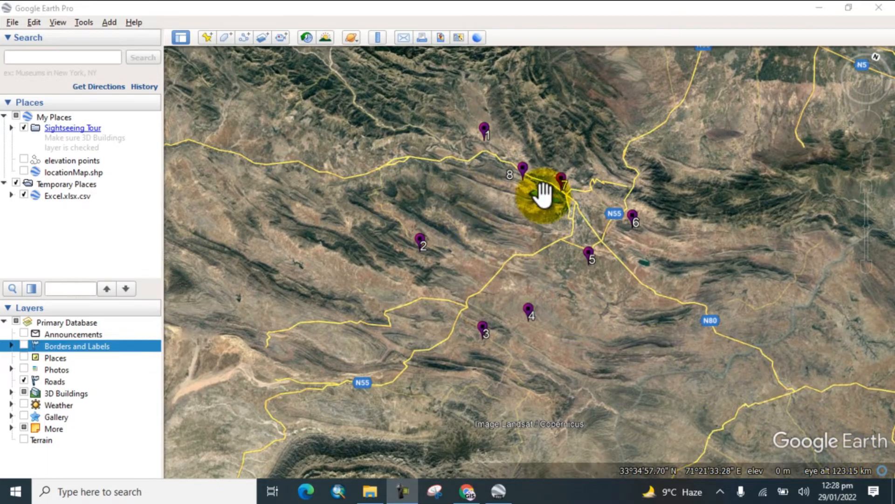
pyautogui.moveTo(543, 194); pyautogui.dragTo(491, 255)
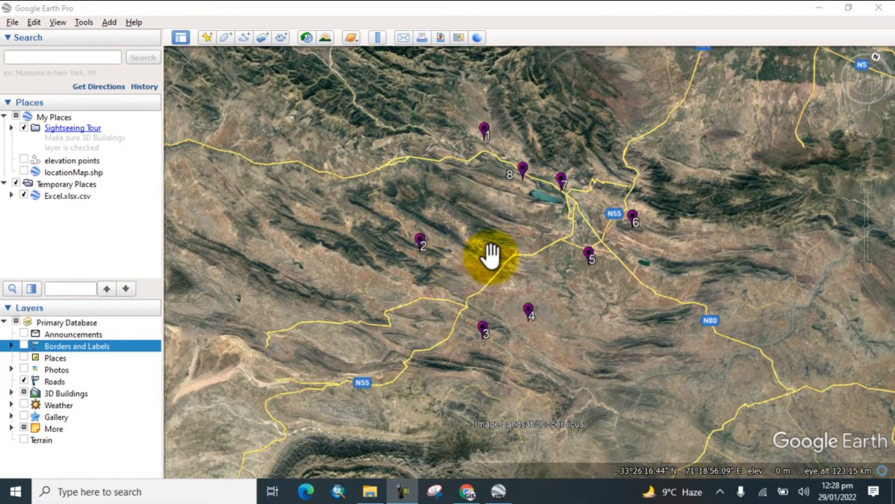
pyautogui.moveTo(491, 257); pyautogui.dragTo(489, 263)
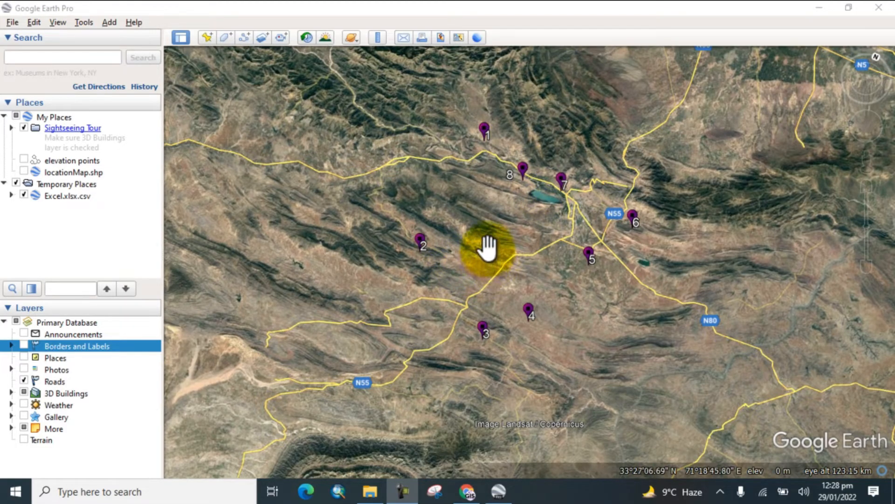
pyautogui.moveTo(488, 249); pyautogui.dragTo(465, 260)
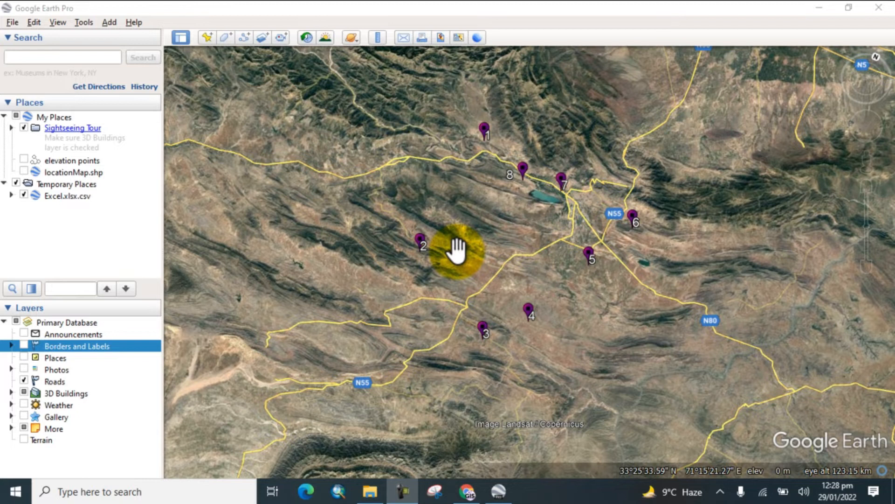
pyautogui.click(369, 491)
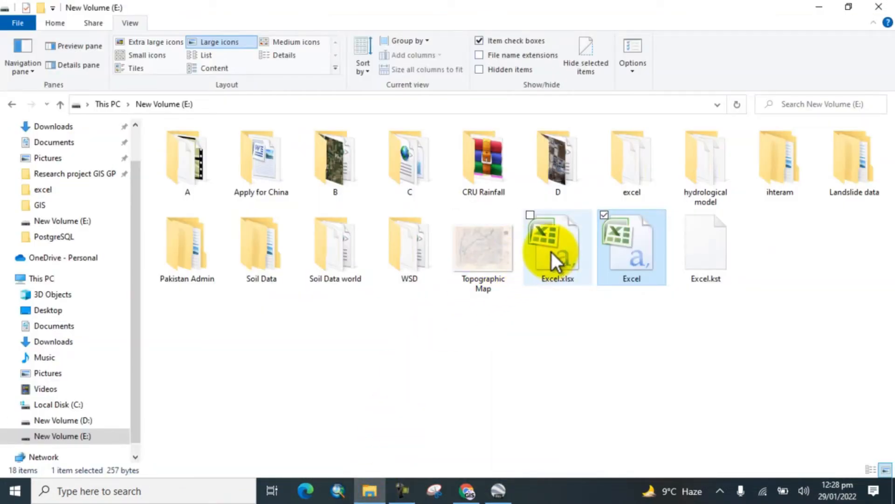
pyautogui.doubleClick(557, 247)
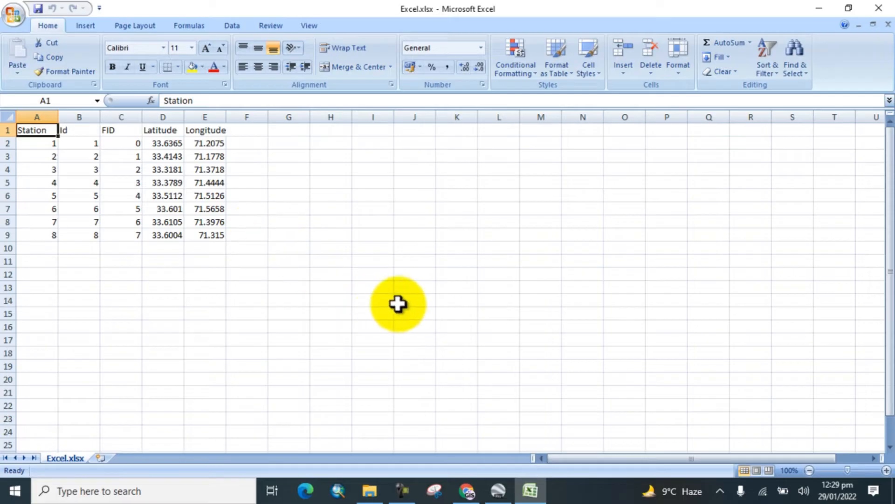
pyautogui.click(499, 491)
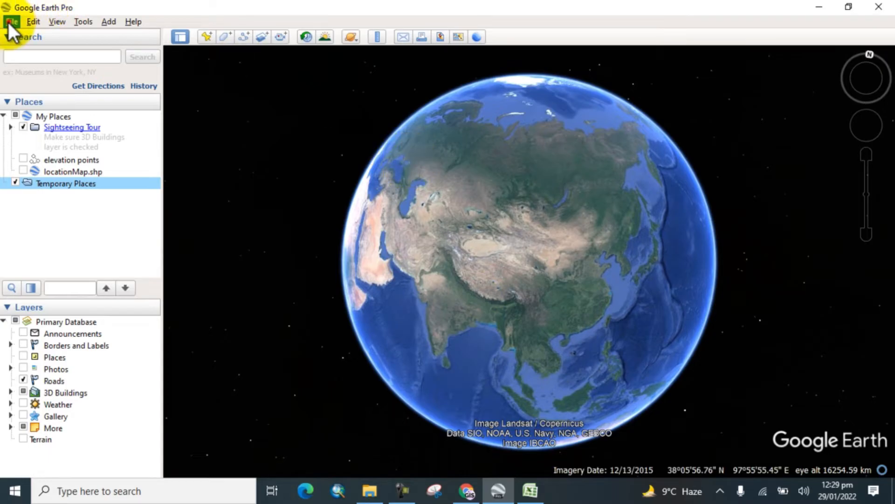
# Import Excel.xlsx using the Generic Text (*.txt *.csv) file type
pyautogui.click(11, 21)
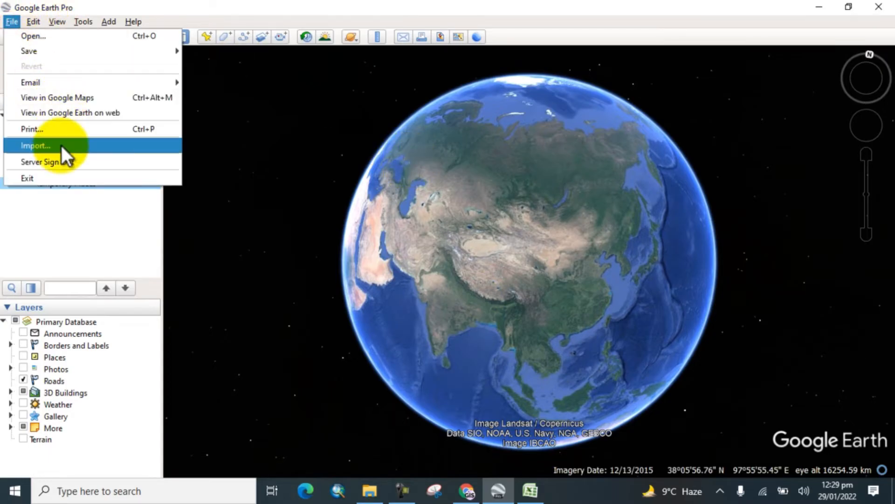
pyautogui.click(36, 145)
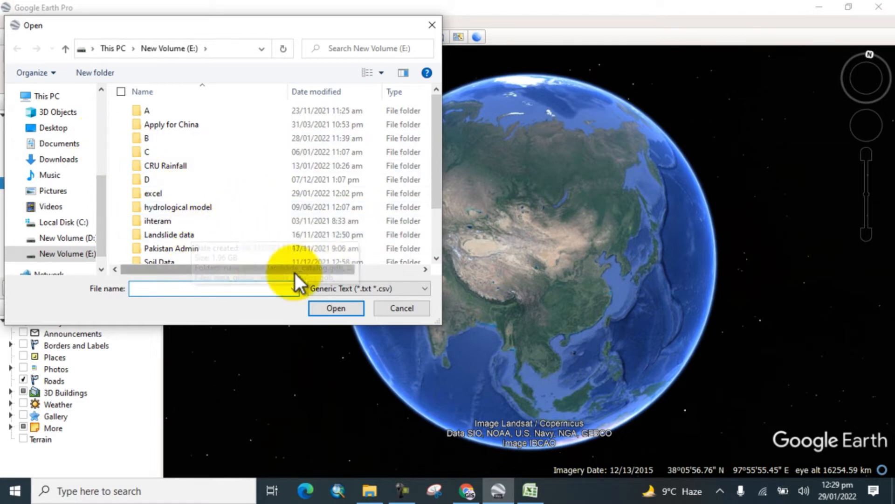
pyautogui.click(368, 288)
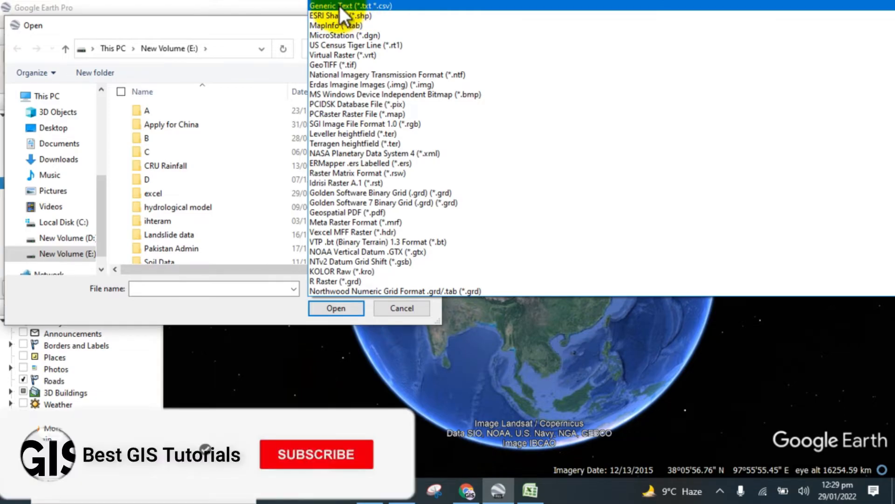
pyautogui.click(350, 5)
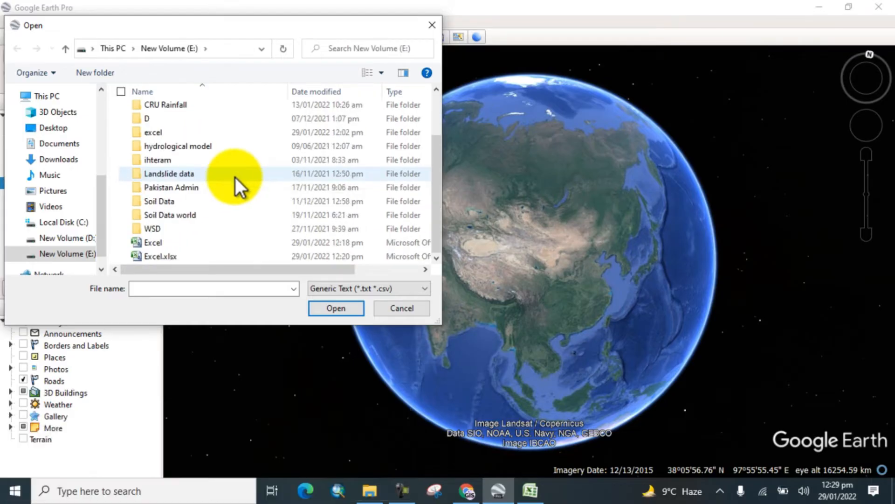
pyautogui.click(160, 256)
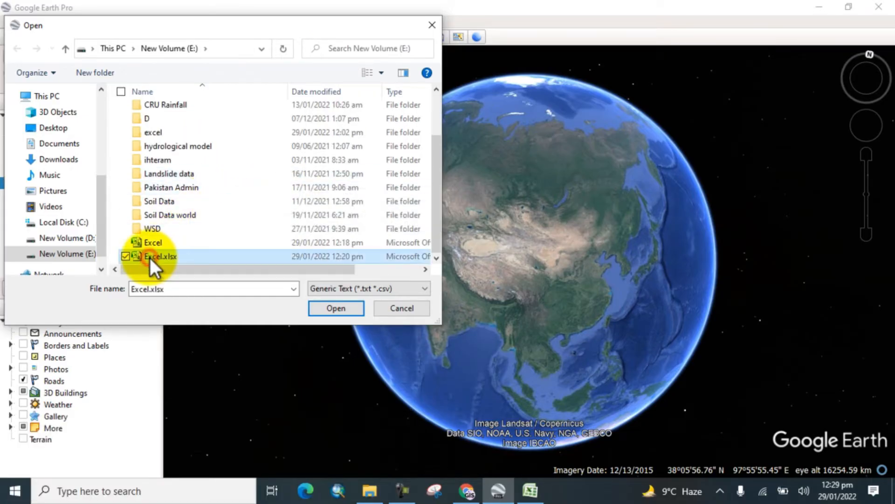
pyautogui.click(336, 308)
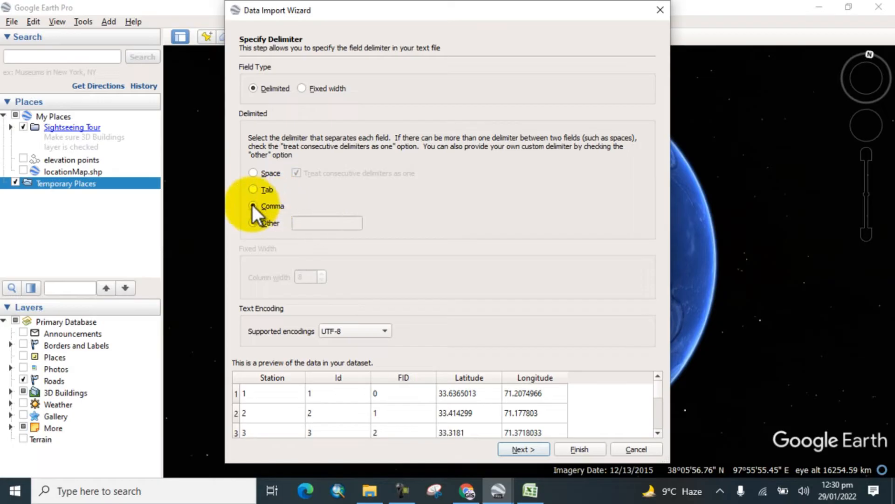
# Split the station fields on the Comma delimiter and accept the preview
pyautogui.click(254, 206)
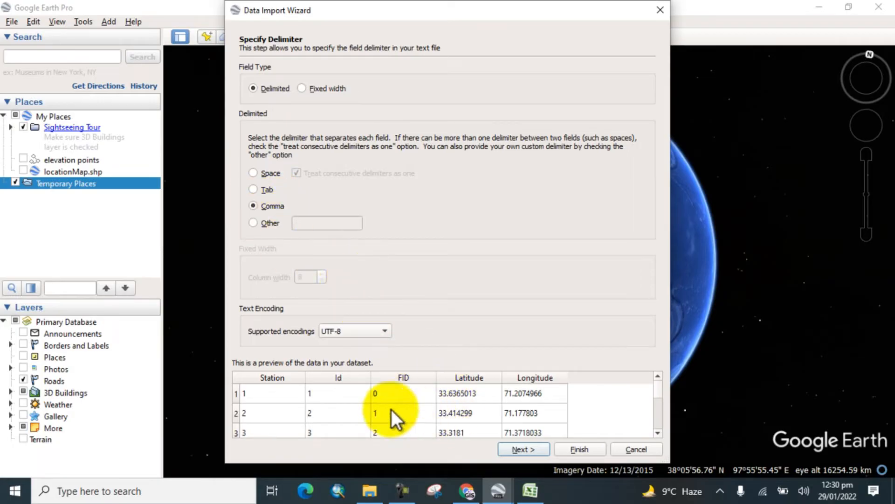
pyautogui.moveTo(517, 412)
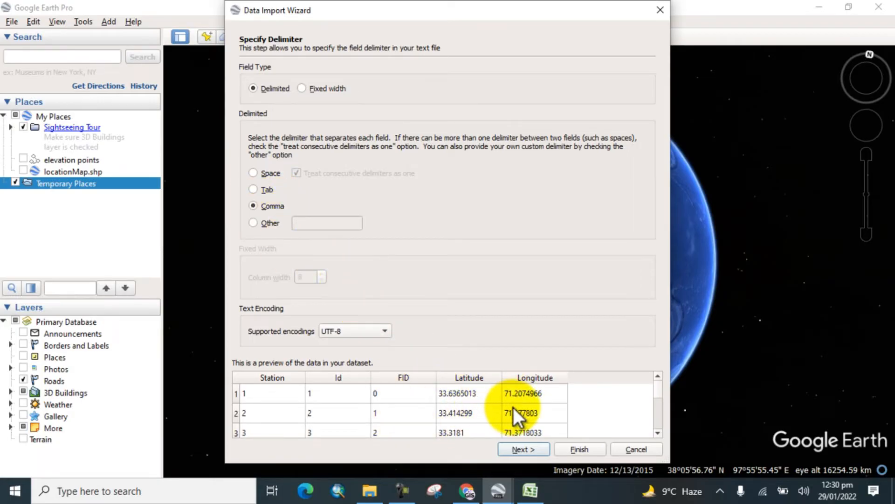
pyautogui.moveTo(343, 381)
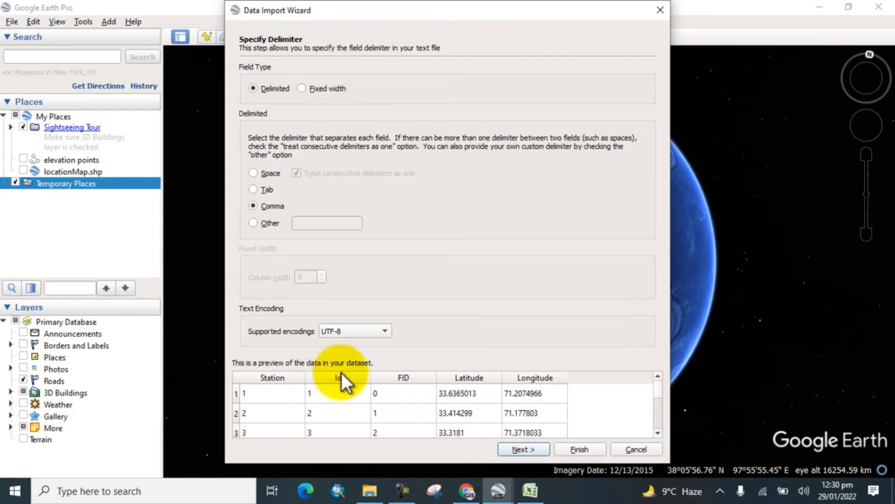
pyautogui.scroll(-3)
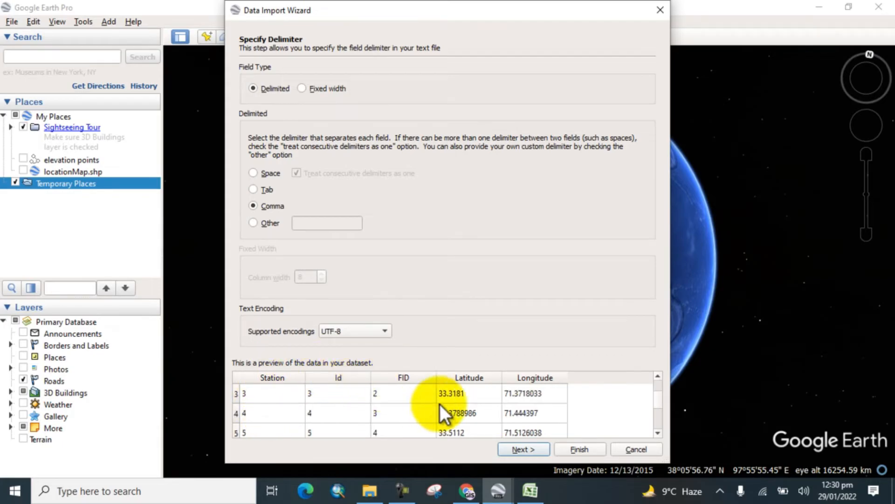
pyautogui.click(523, 448)
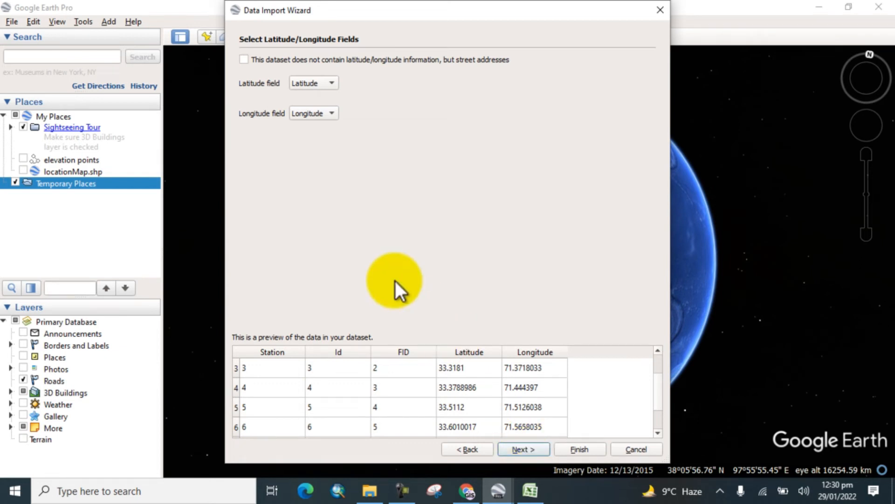
pyautogui.moveTo(260, 86)
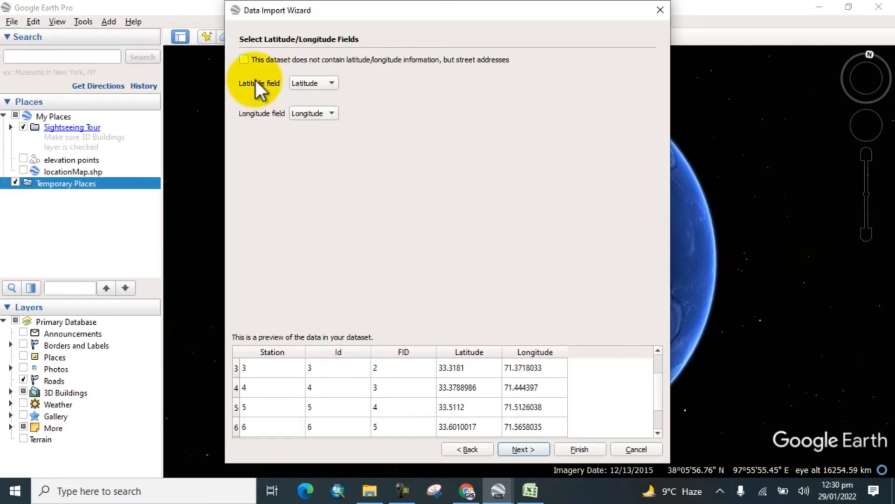
pyautogui.moveTo(293, 95)
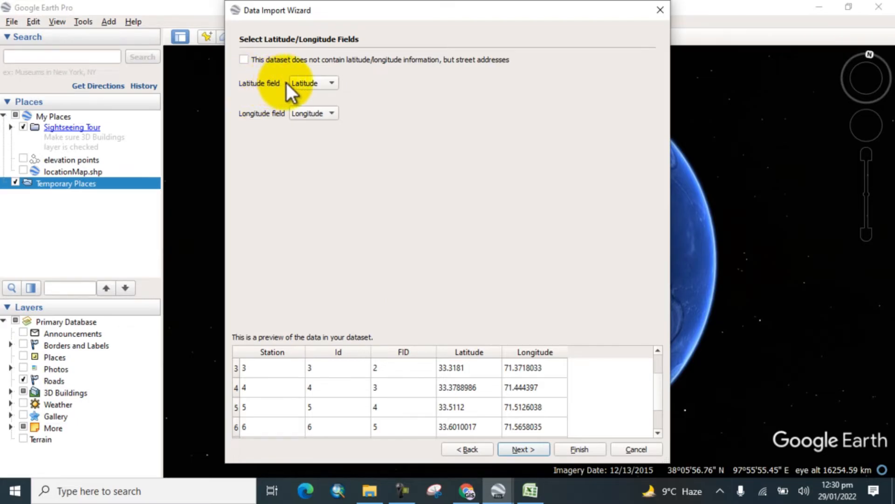
pyautogui.moveTo(254, 120)
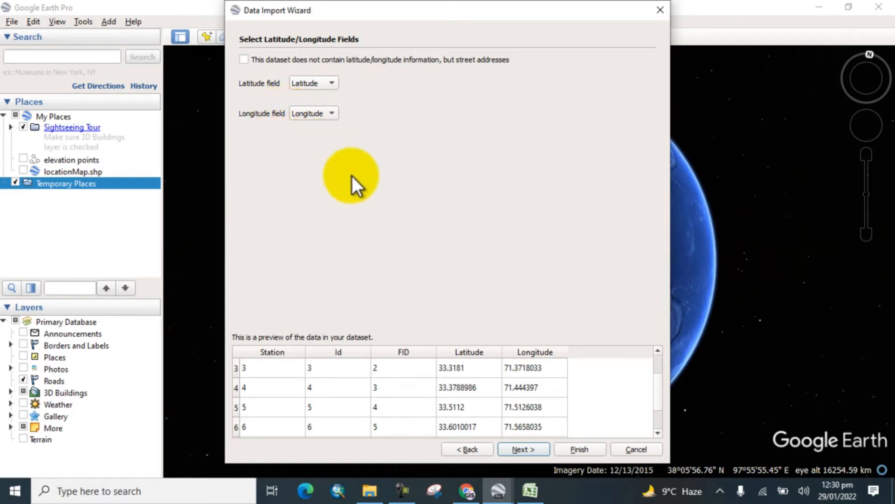
# Keep Latitude and Longitude as the coordinate fields and continue
pyautogui.click(523, 449)
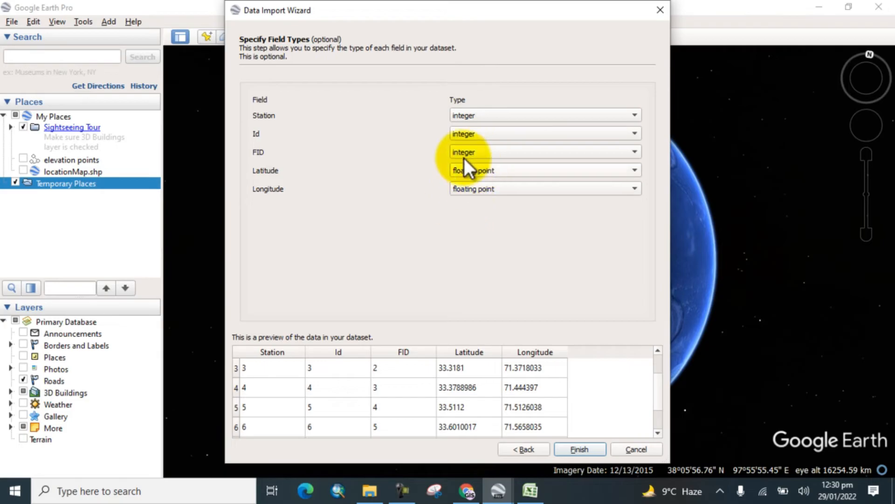
pyautogui.moveTo(477, 120)
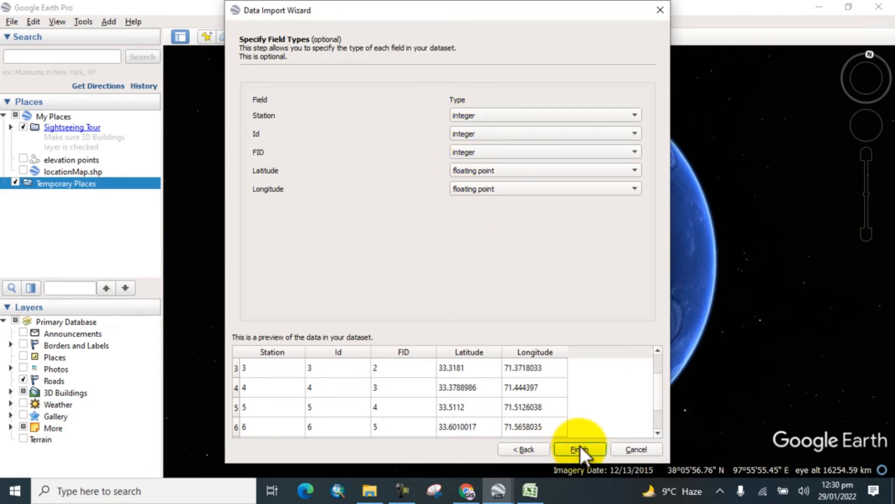
# Finish the import with Station, Id, FID as integers and coordinates as floating point
pyautogui.click(579, 449)
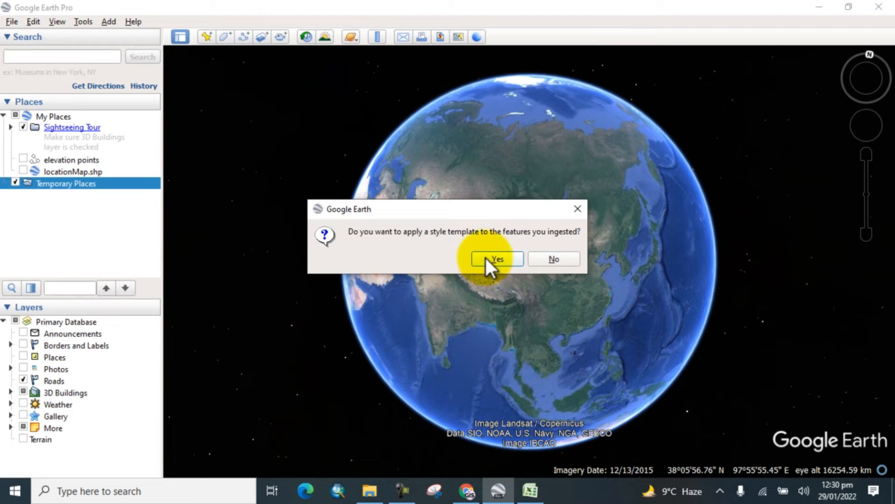
# Apply a style template to the stations, creating a new template
pyautogui.click(496, 259)
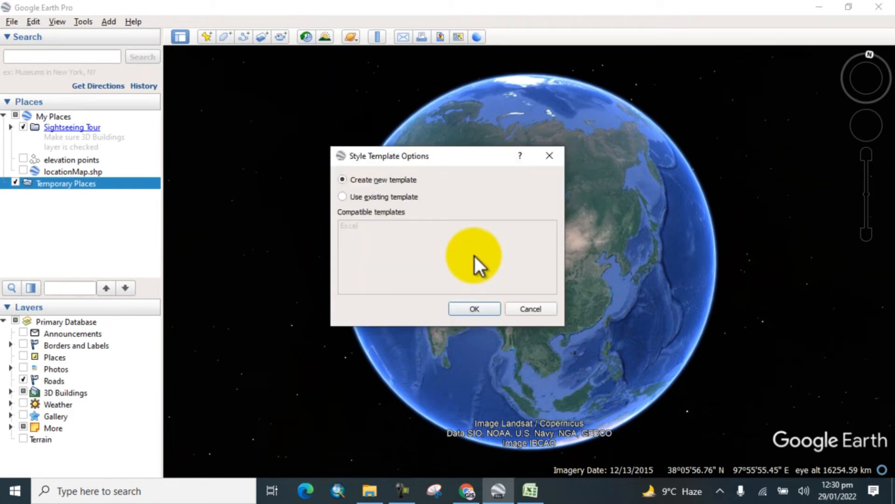
pyautogui.moveTo(445, 322)
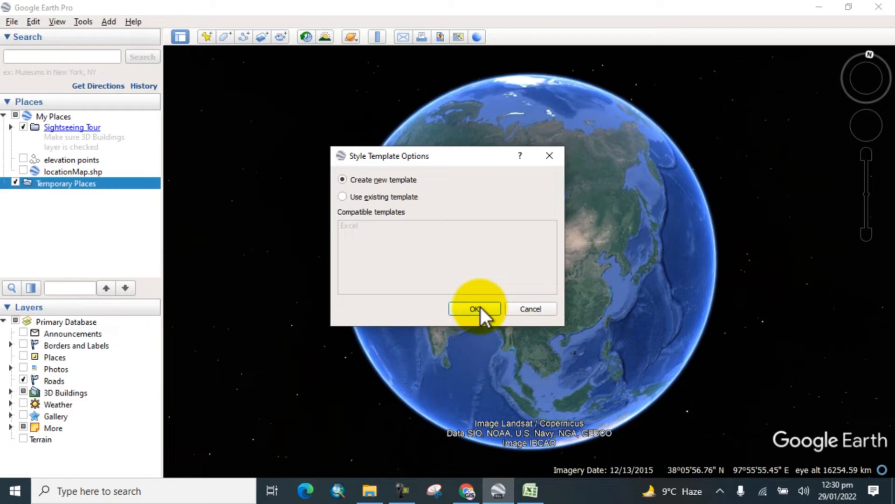
pyautogui.click(474, 308)
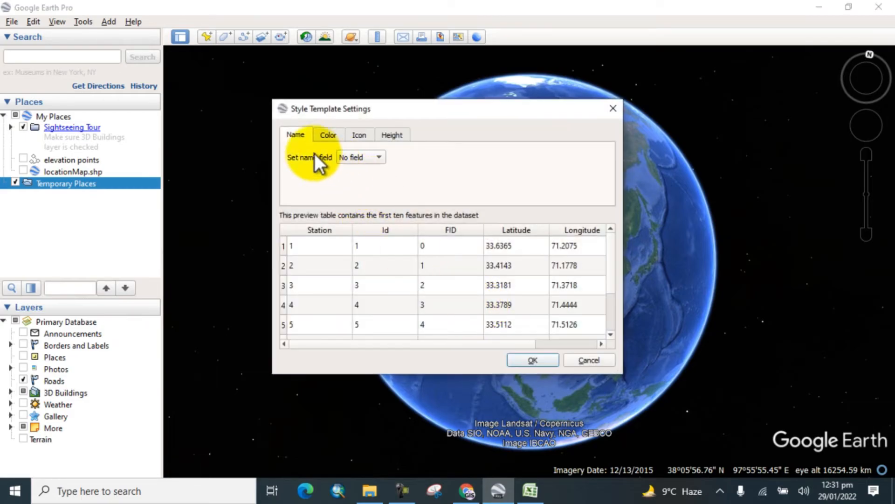
pyautogui.moveTo(326, 168)
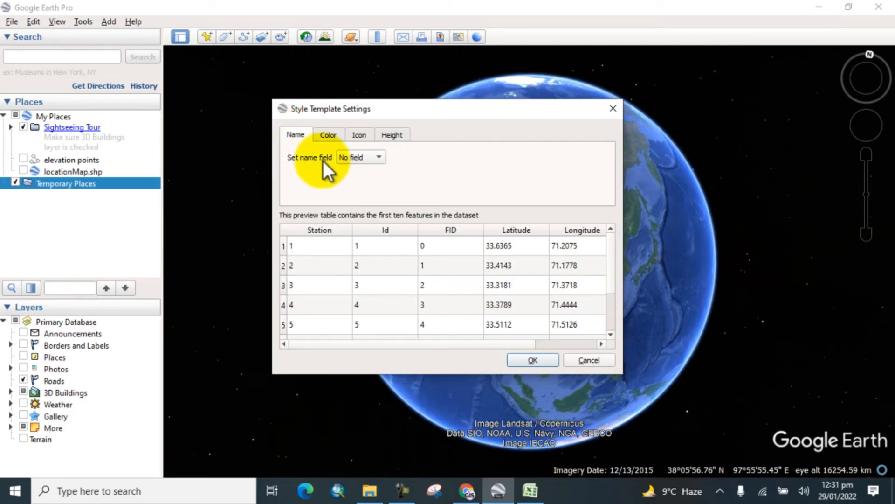
# Set the placemark name field to Station
pyautogui.click(378, 157)
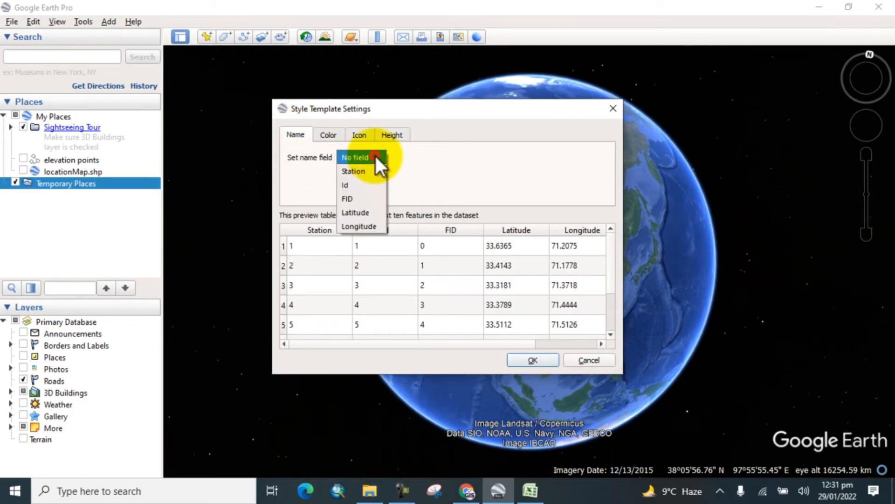
pyautogui.click(353, 171)
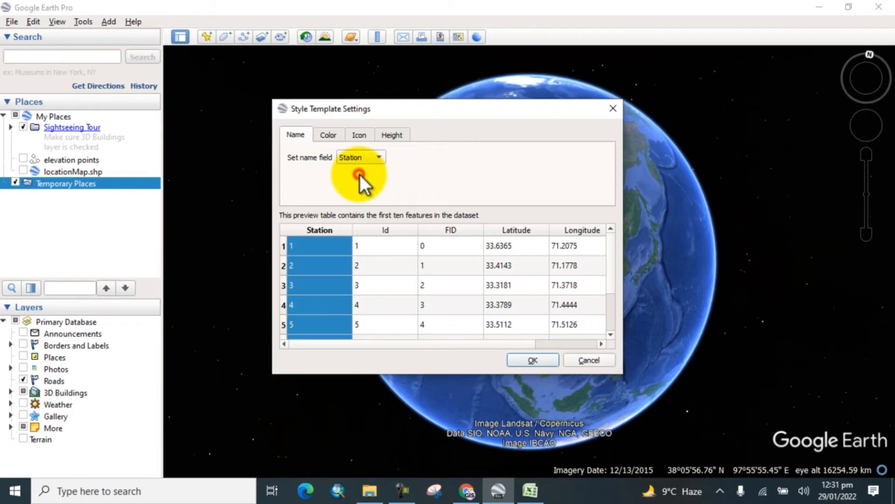
pyautogui.moveTo(327, 142)
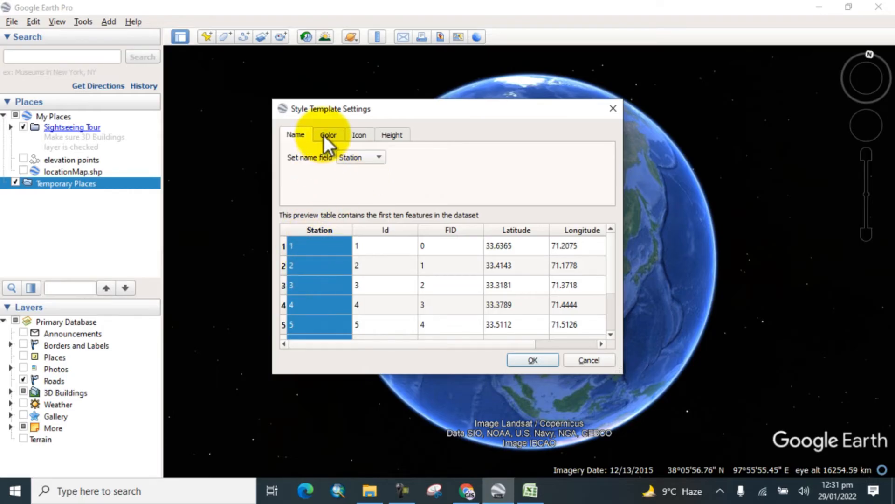
# Use a single red (#ff0000) colour for all station placemarks
pyautogui.click(328, 135)
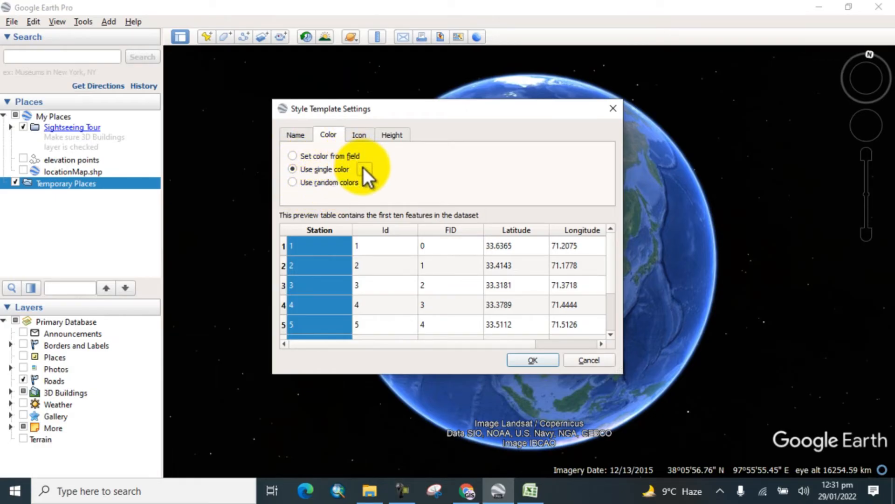
pyautogui.click(366, 168)
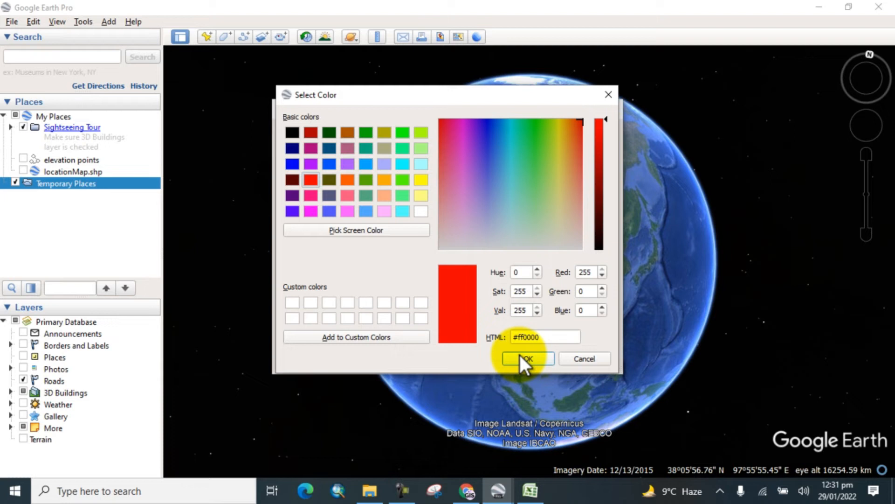
pyautogui.click(526, 358)
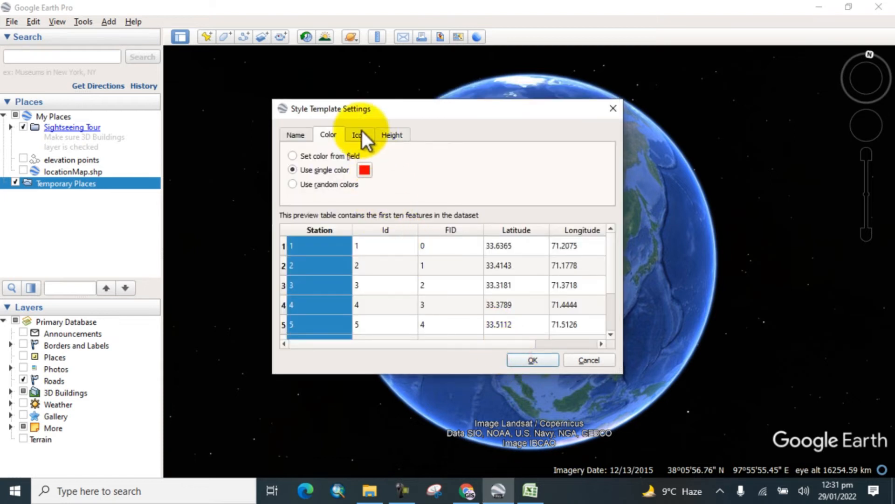
# Use one pushpin icon for all features and keep them clamped to ground
pyautogui.click(359, 135)
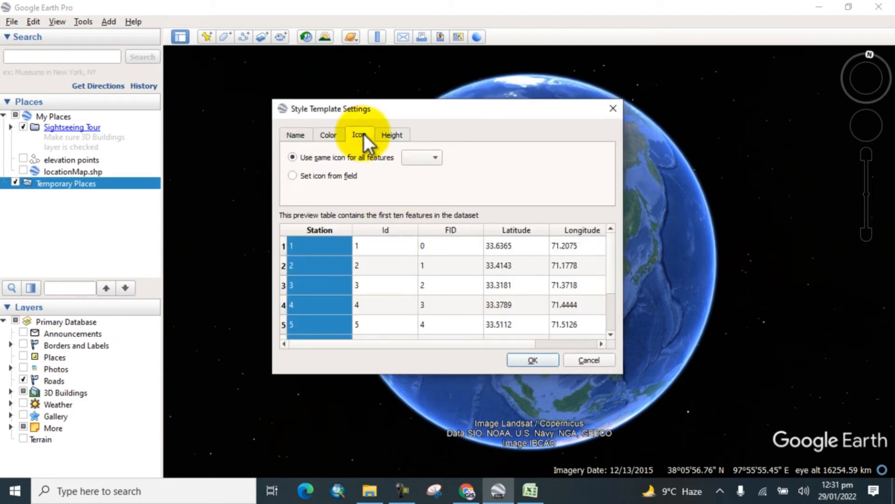
pyautogui.click(422, 157)
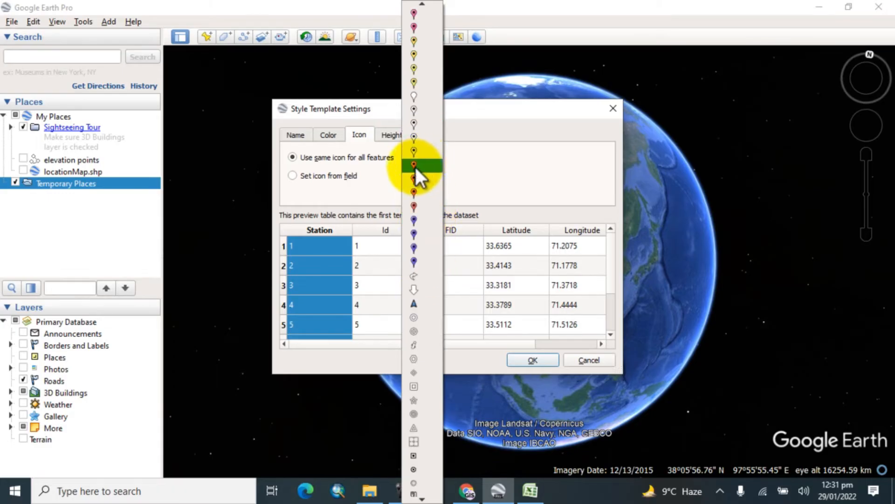
pyautogui.click(414, 167)
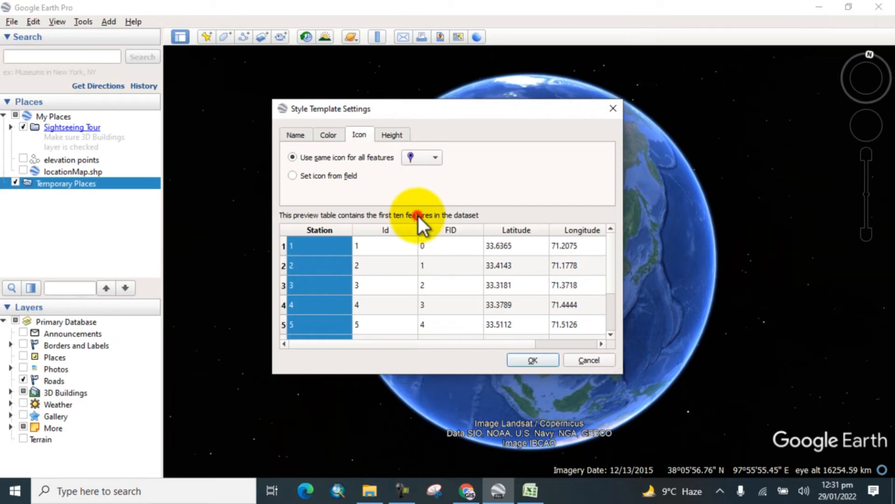
pyautogui.click(392, 134)
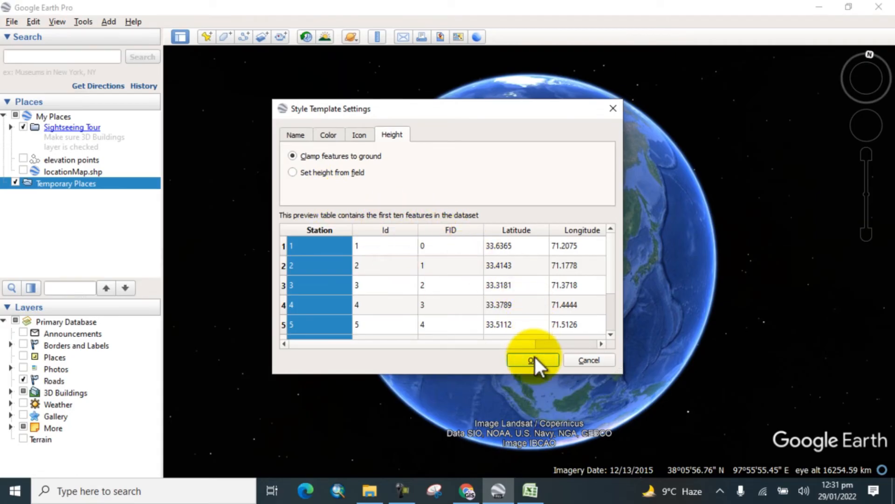
# Save the style template as Excel.kst on New Volume (E:), replacing the existing file
pyautogui.click(532, 359)
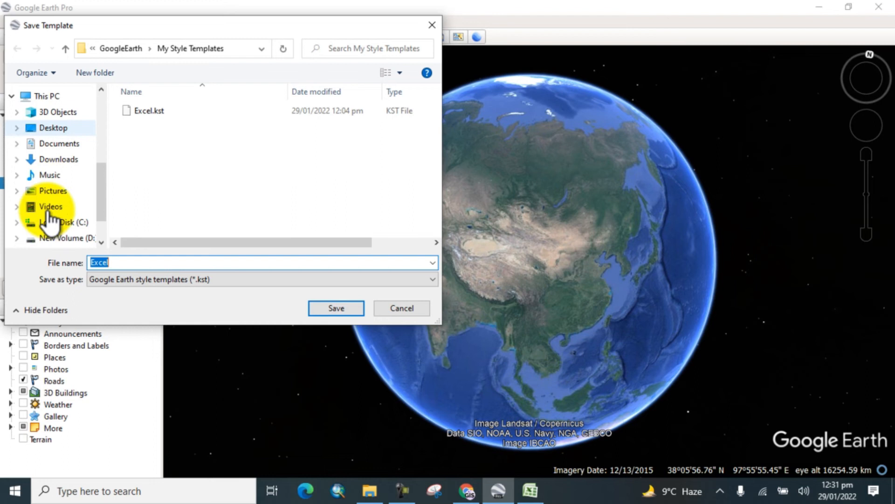
pyautogui.click(70, 201)
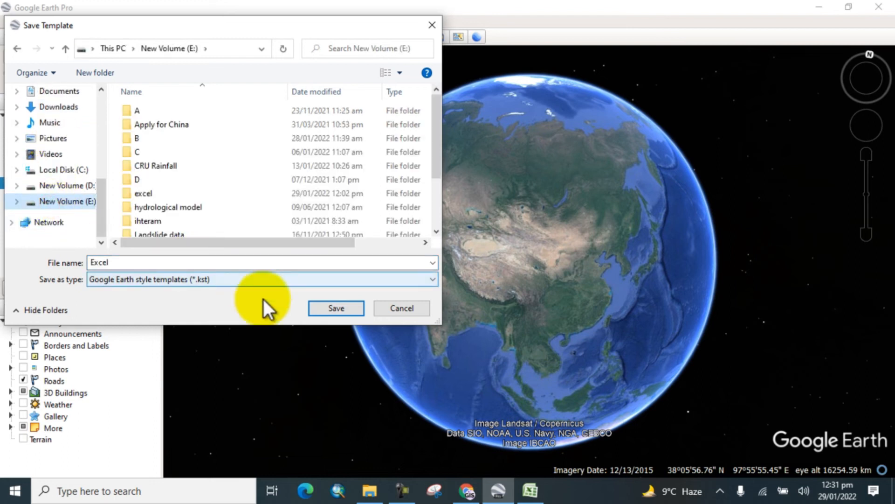
pyautogui.click(336, 308)
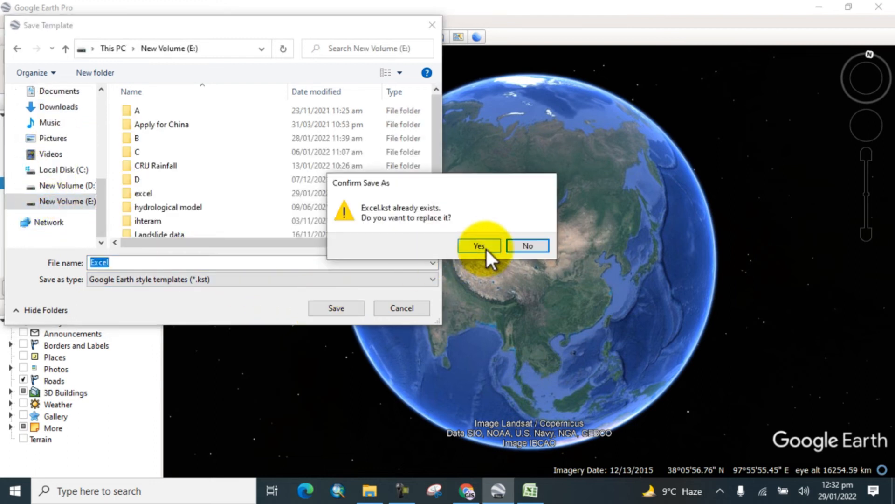
pyautogui.click(478, 245)
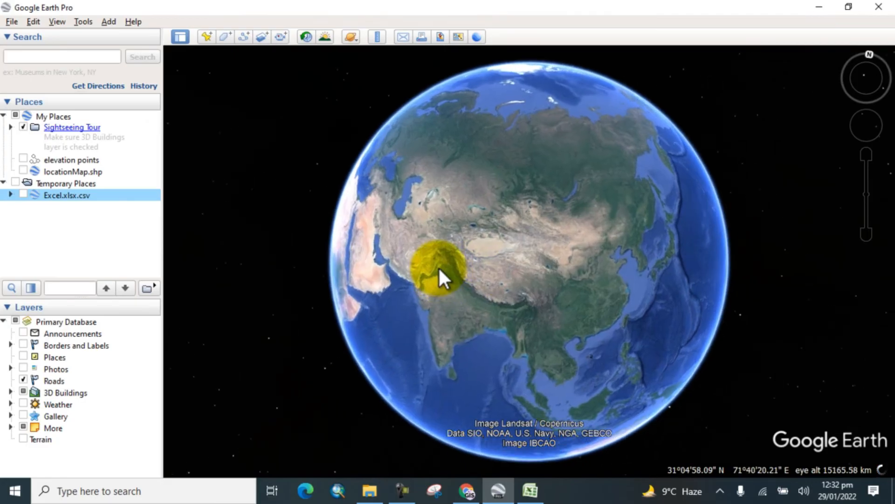
pyautogui.scroll(-3)
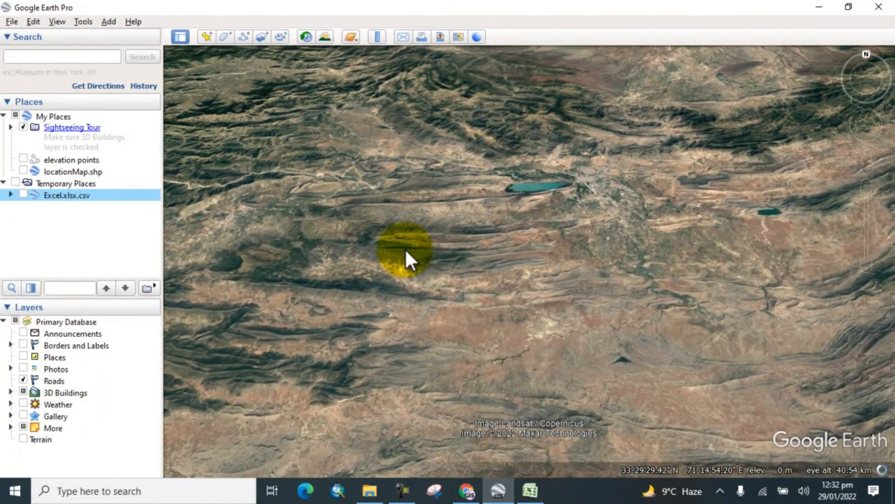
pyautogui.moveTo(411, 257); pyautogui.dragTo(500, 240)
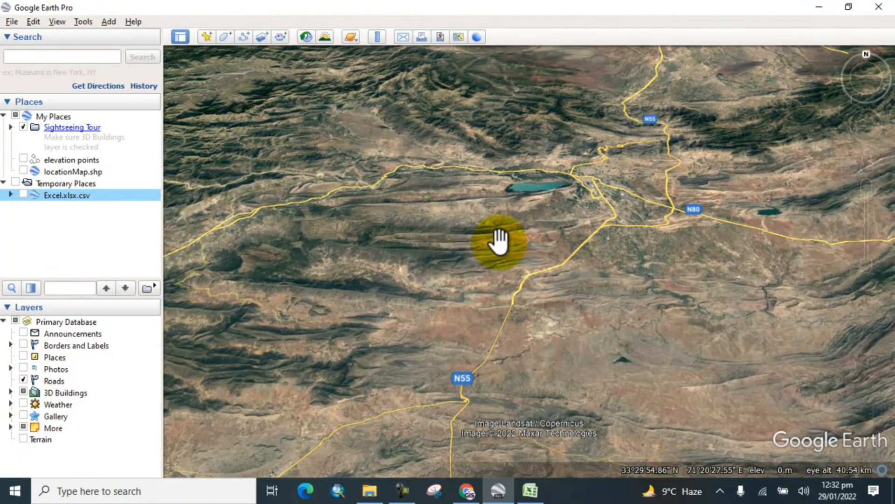
pyautogui.moveTo(500, 239); pyautogui.dragTo(534, 200)
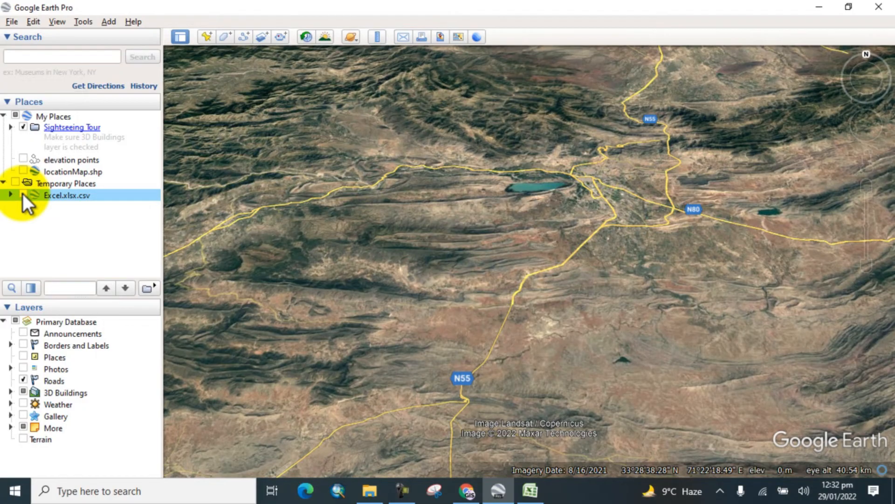
# Turn on the Excel.xlsx.csv layer and tilt and pan over the eight station pins
pyautogui.click(23, 195)
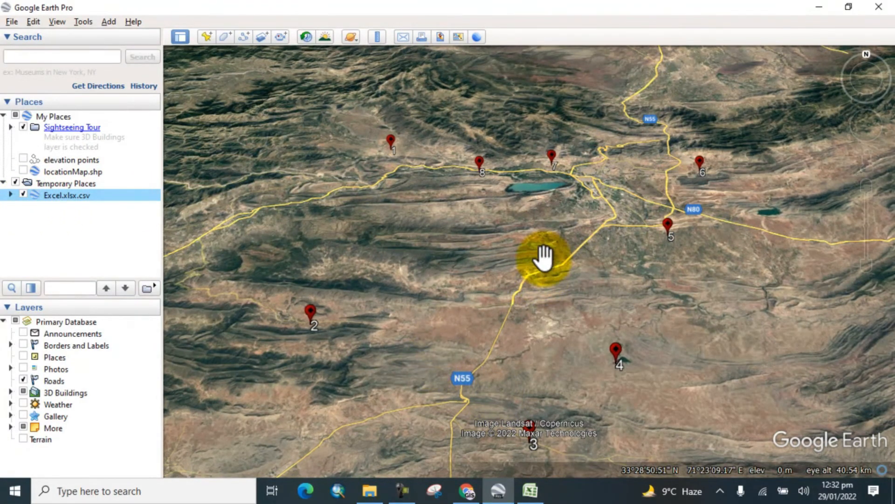
pyautogui.scroll(-3)
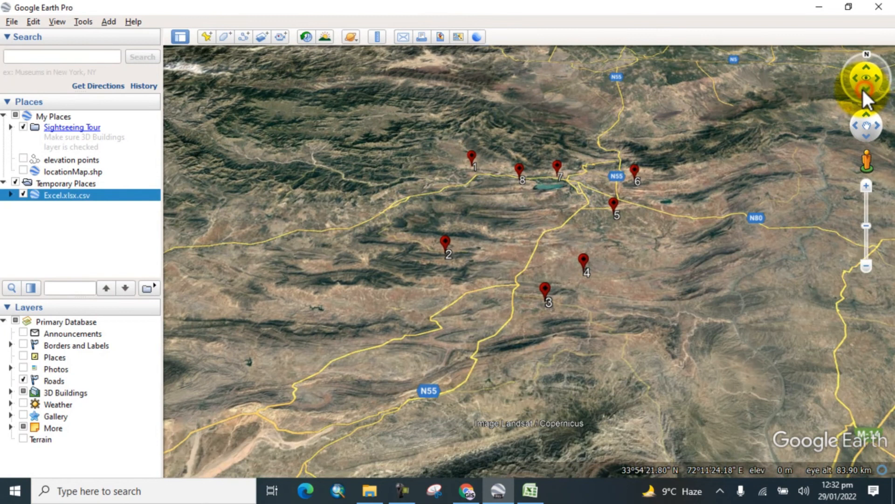
pyautogui.moveTo(868, 97); pyautogui.dragTo(637, 254)
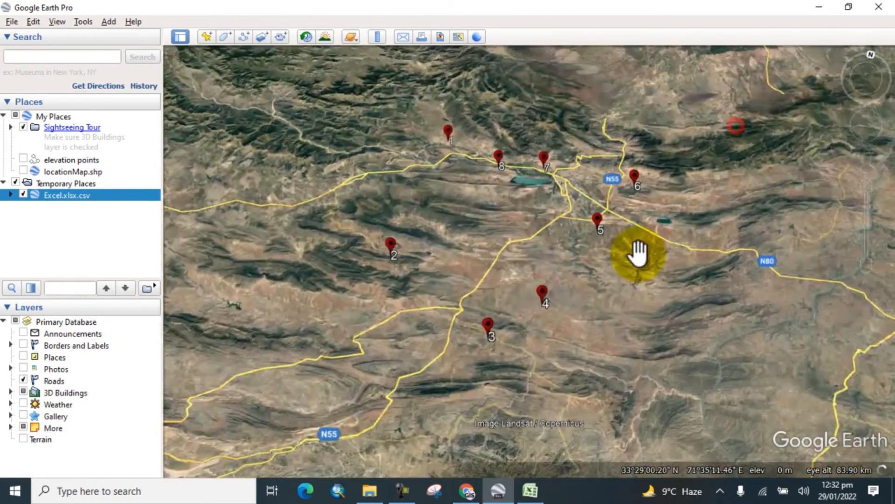
pyautogui.moveTo(639, 255); pyautogui.dragTo(445, 154)
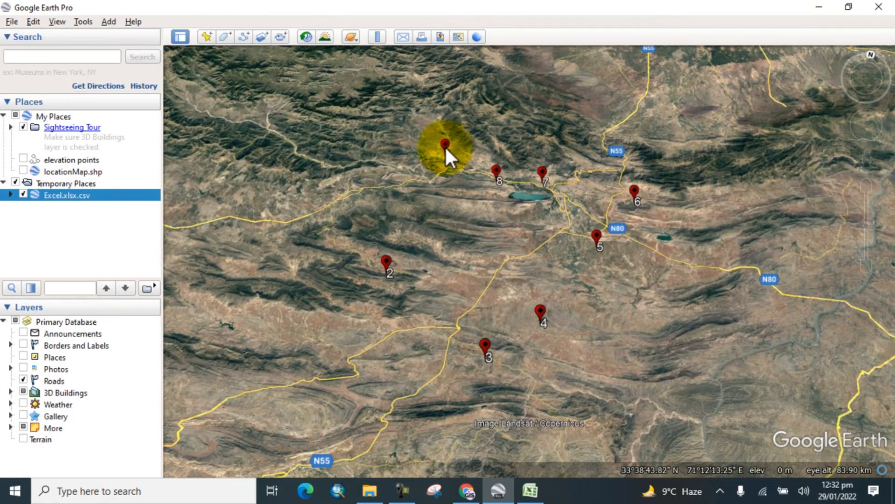
# Open station 1's balloon (latitude 33.6365, longitude 71.2075) and select the Excel.xlsx.csv layer
pyautogui.click(445, 144)
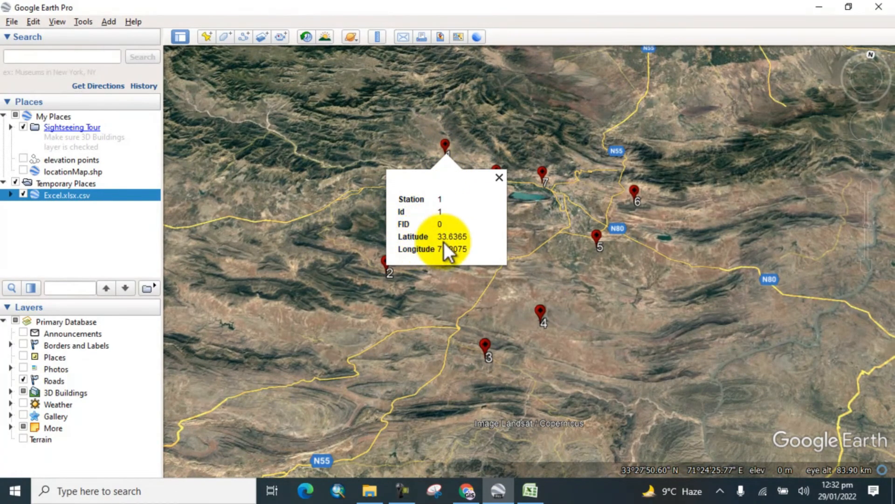
pyautogui.moveTo(462, 257)
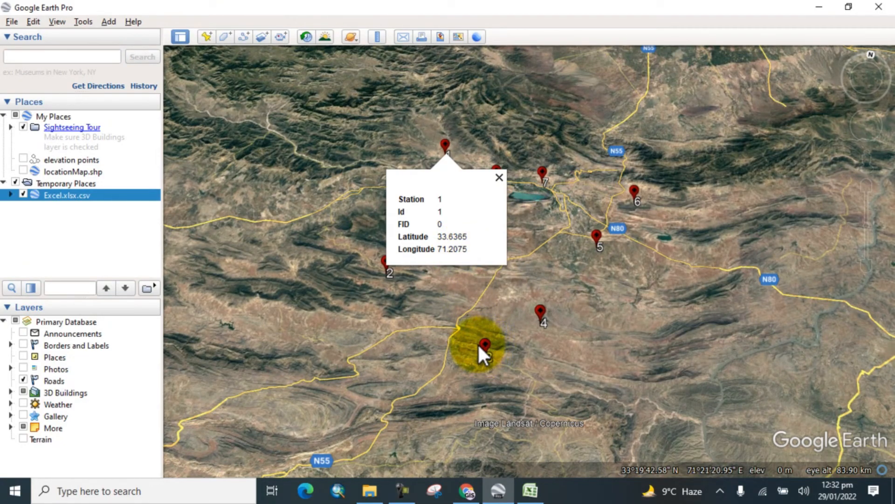
pyautogui.click(66, 194)
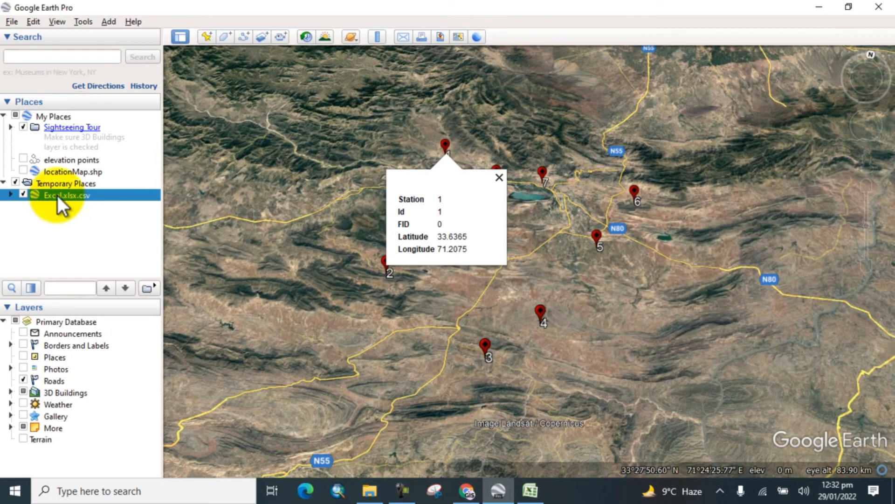
# Open Excel.xlsx.csv Properties and show its Style, Color settings
pyautogui.rightClick(66, 195)
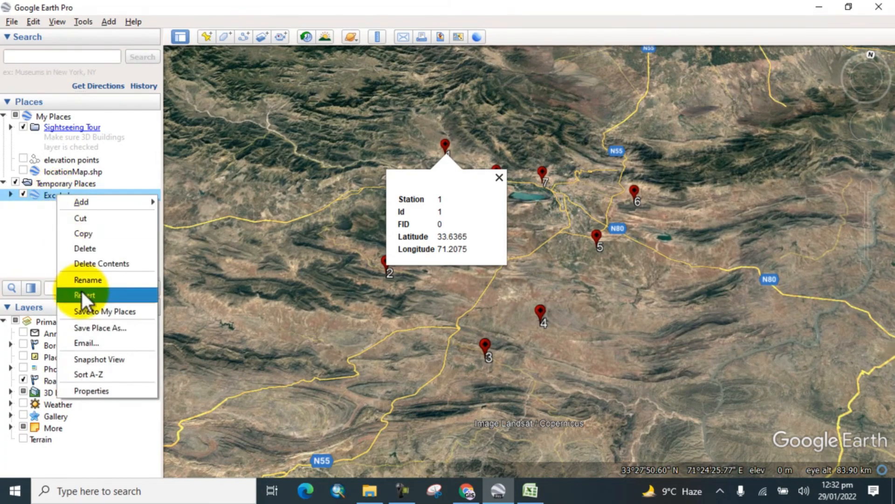
pyautogui.click(92, 390)
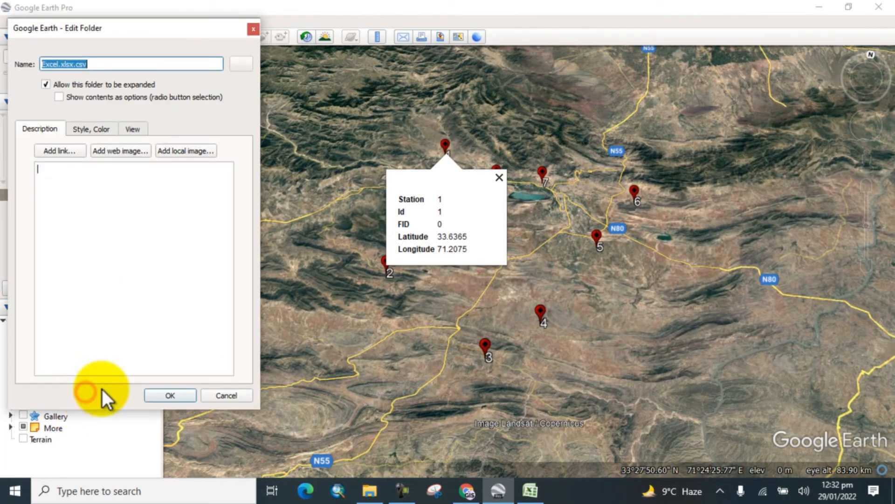
pyautogui.click(91, 129)
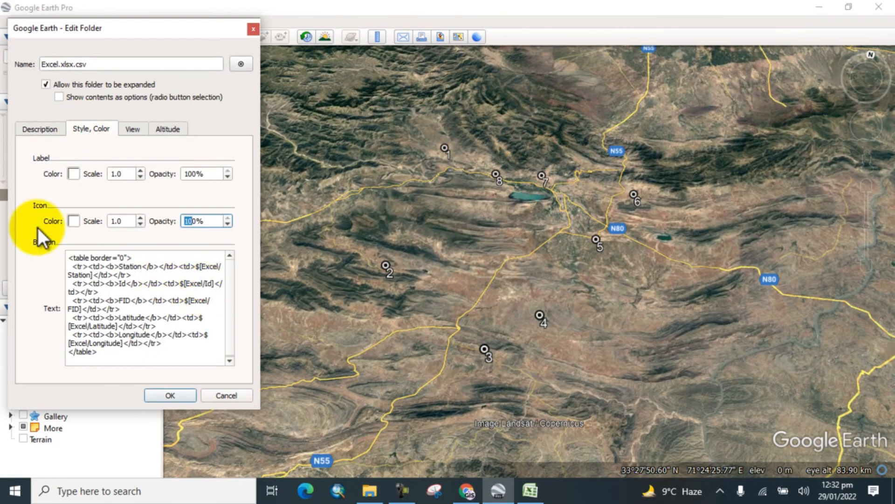
# Set the station layer's Icon Color to red from the basic colours
pyautogui.click(73, 221)
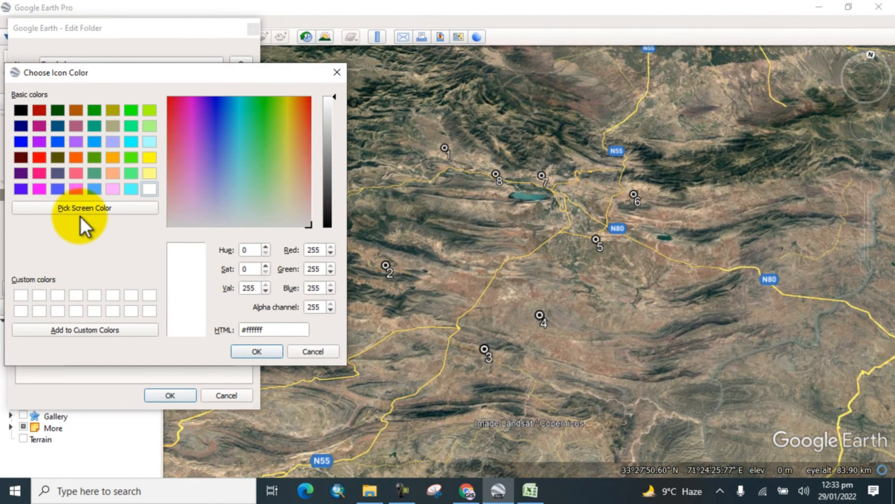
pyautogui.click(39, 157)
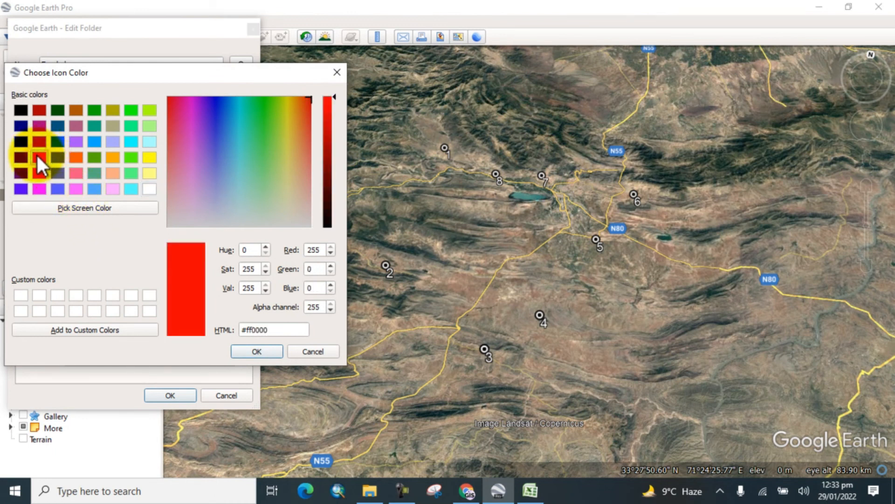
pyautogui.moveTo(217, 363)
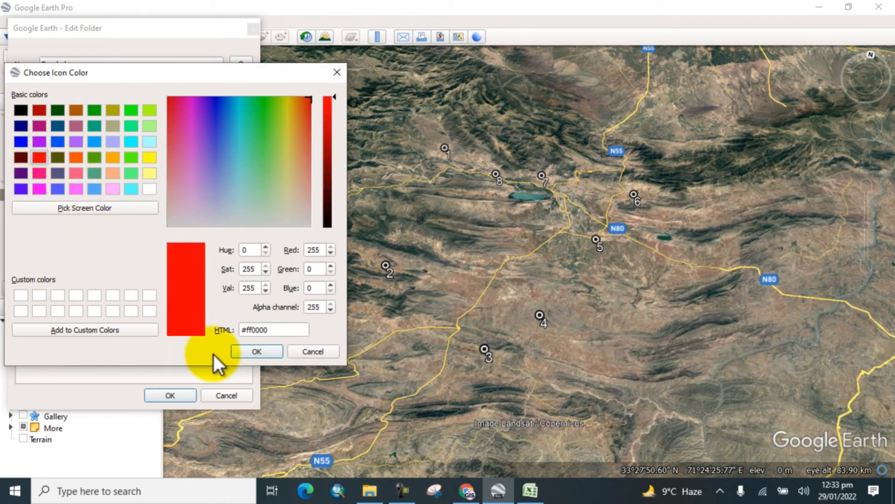
pyautogui.click(256, 351)
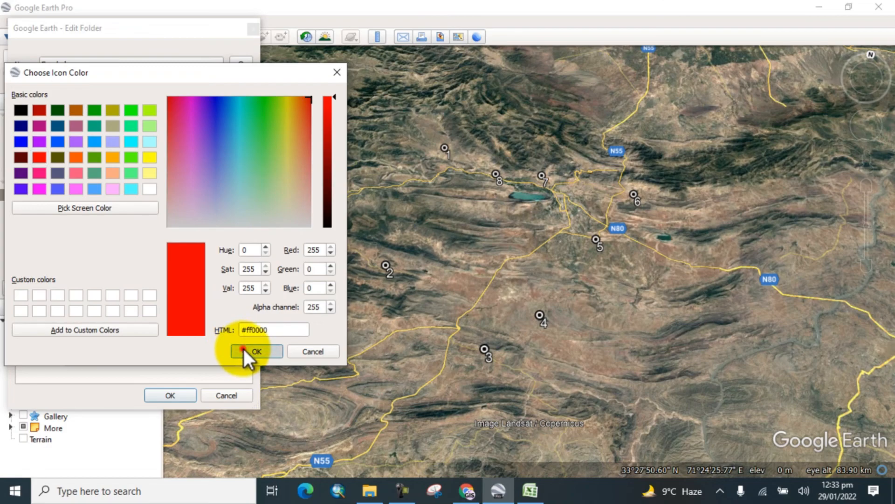
pyautogui.click(255, 352)
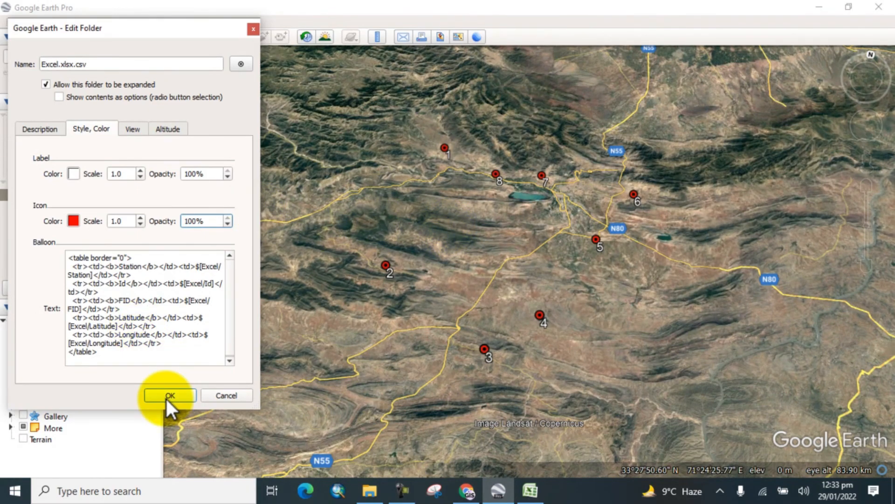
# Confirm the Edit Folder dialog and pan to review the red station pins
pyautogui.click(168, 395)
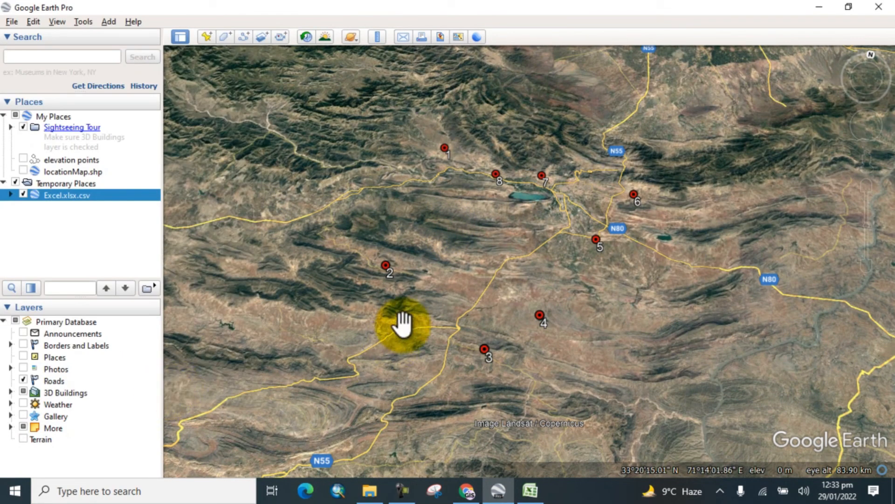
pyautogui.moveTo(405, 326); pyautogui.dragTo(446, 274)
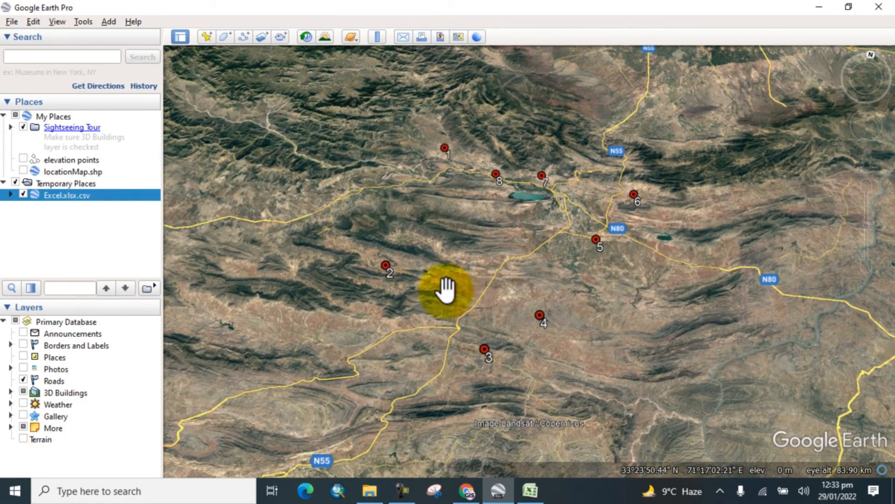
pyautogui.moveTo(446, 295); pyautogui.dragTo(463, 280)
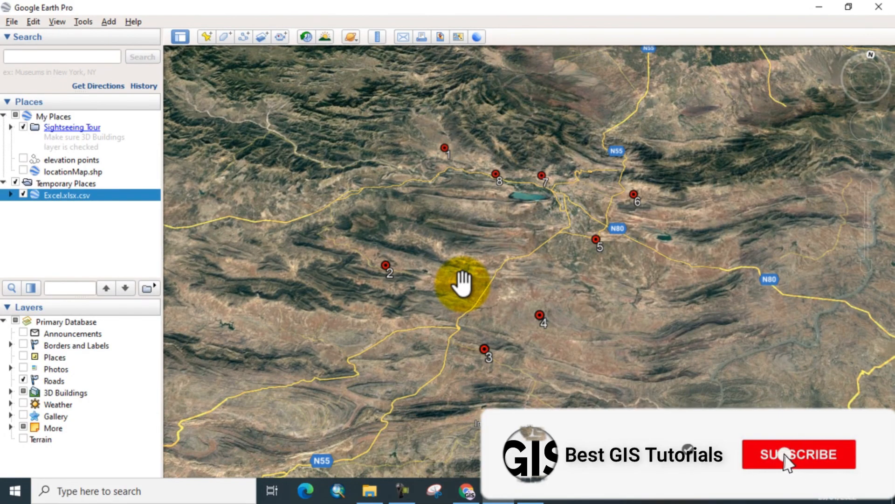
pyautogui.click(799, 454)
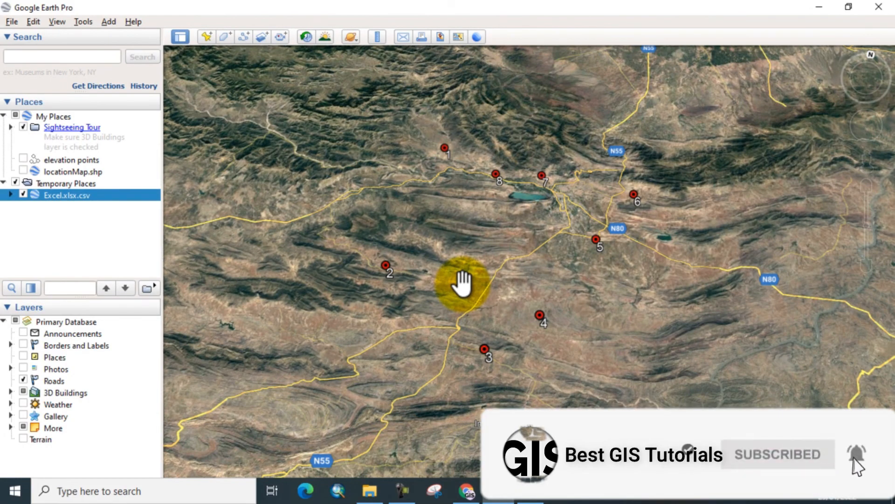